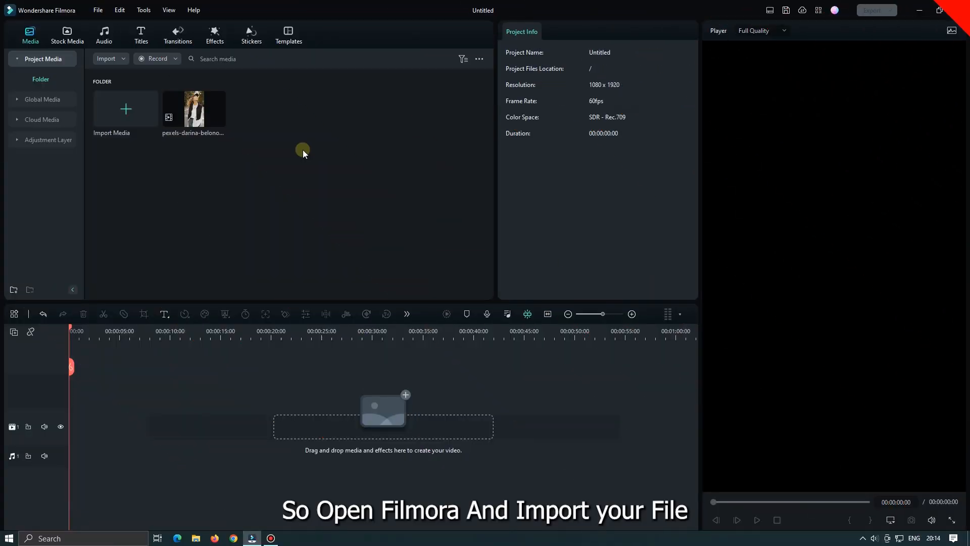
mouse_move(209, 111)
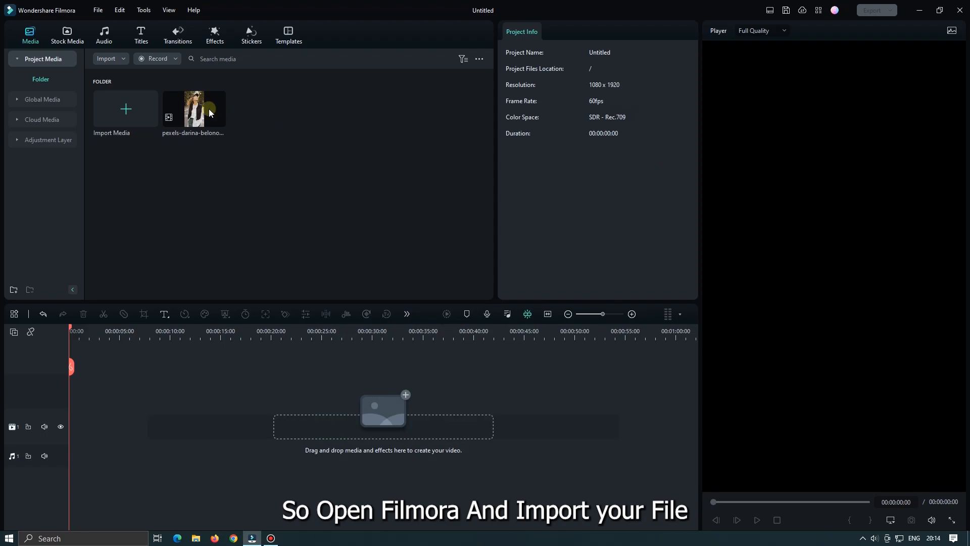
mouse_move(261, 137)
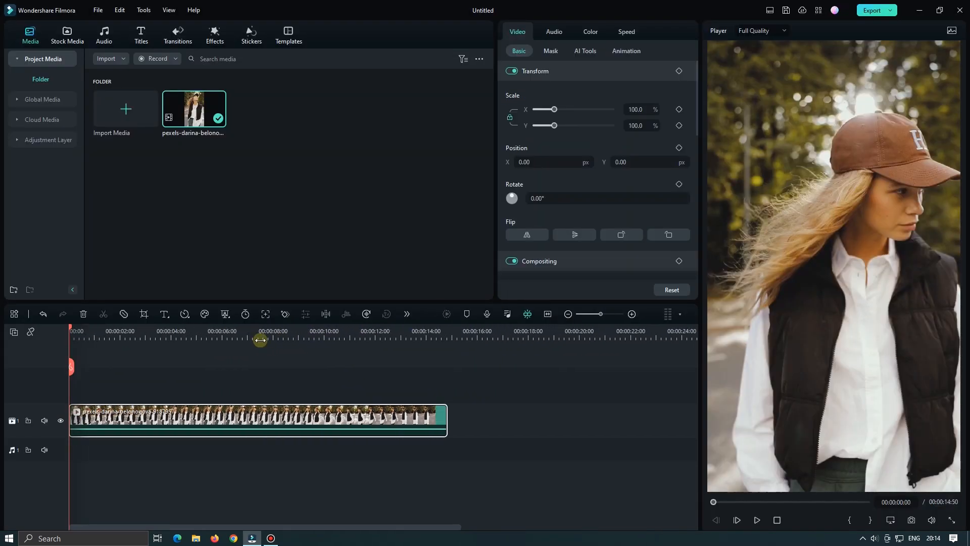
Step: Drop the woman-in-a-cap portrait clip onto the timeline's video track
left_click(755, 520)
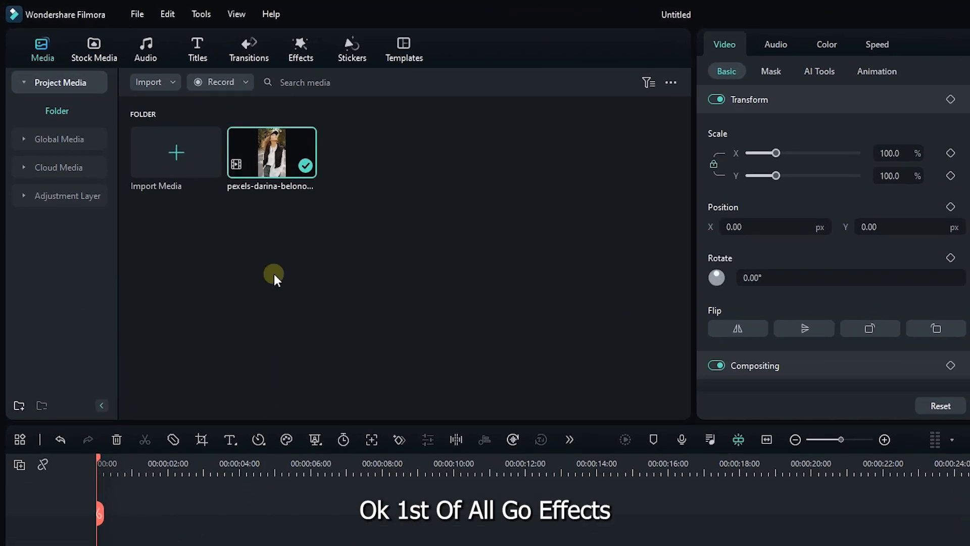
Step: Browse the Effects library to the NewBlue FX Stylizer category containing Halovision Plus
left_click(300, 48)
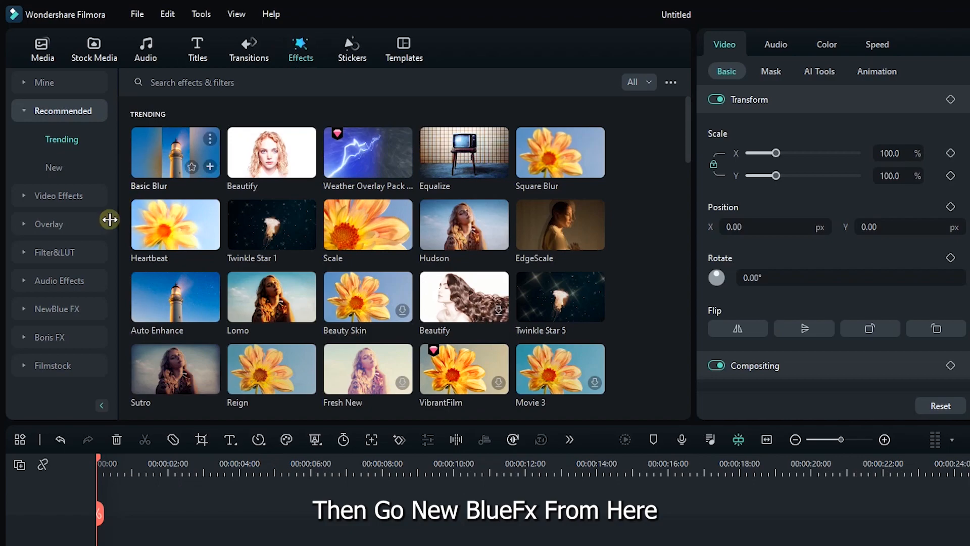
mouse_move(41, 308)
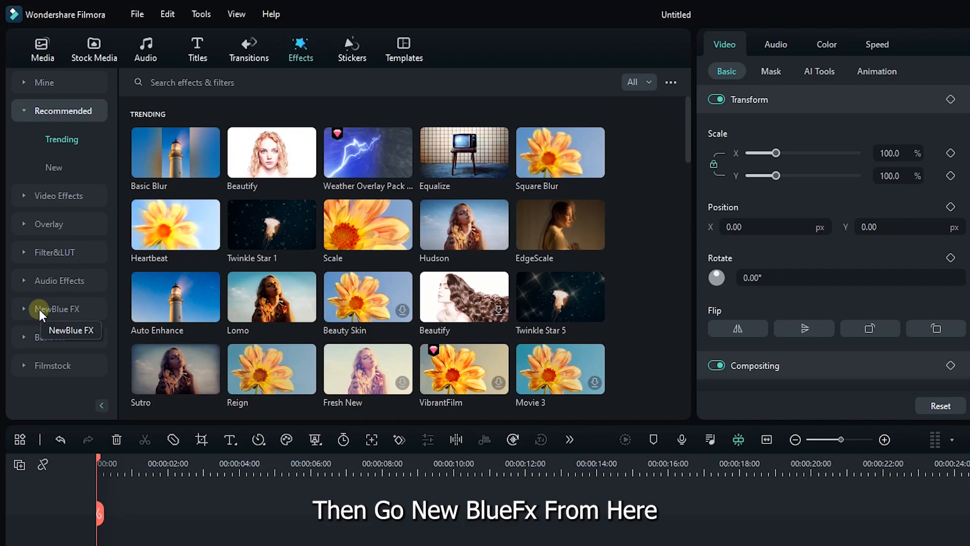
left_click(56, 309)
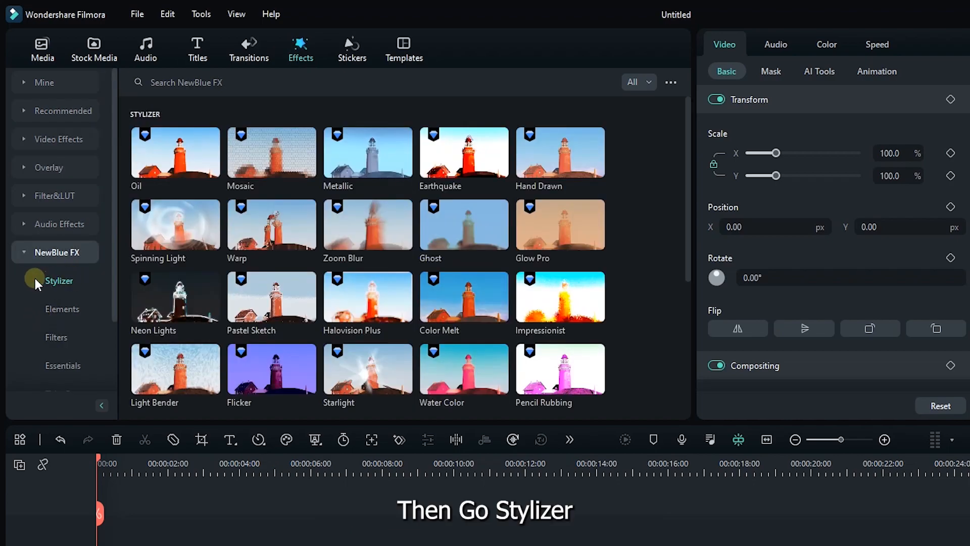
mouse_move(294, 307)
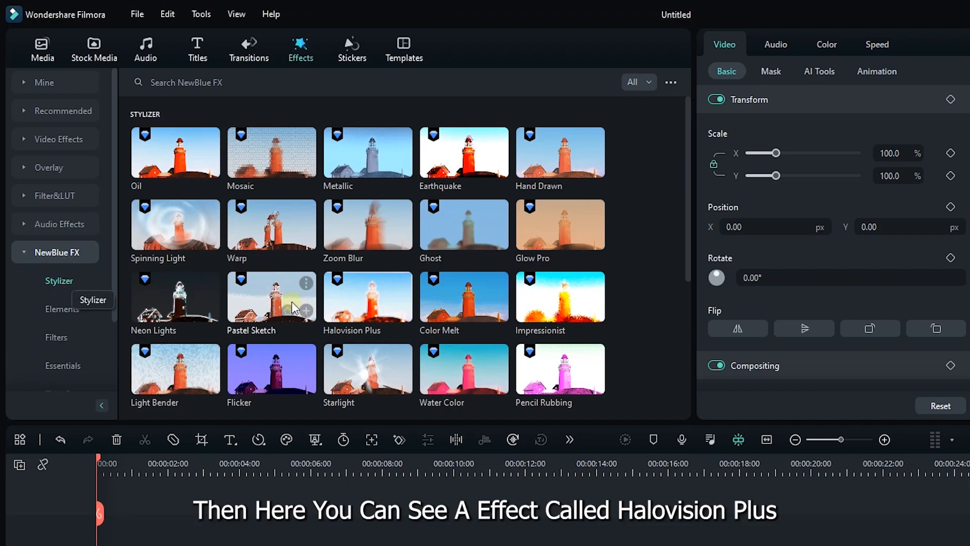
mouse_move(362, 314)
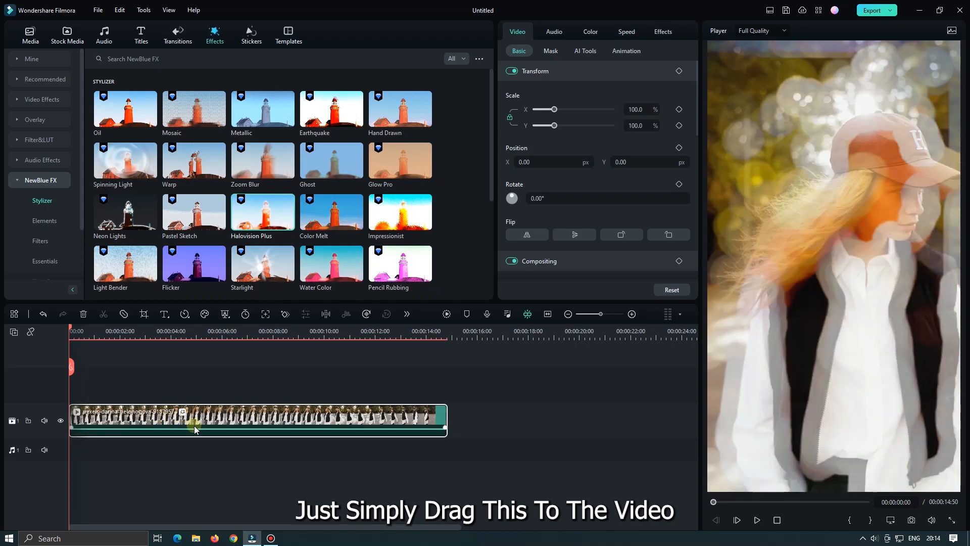
Step: Set Halovision Plus brightness and contrast to 0, keeping halo, edges and blend at 100
left_click(662, 31)
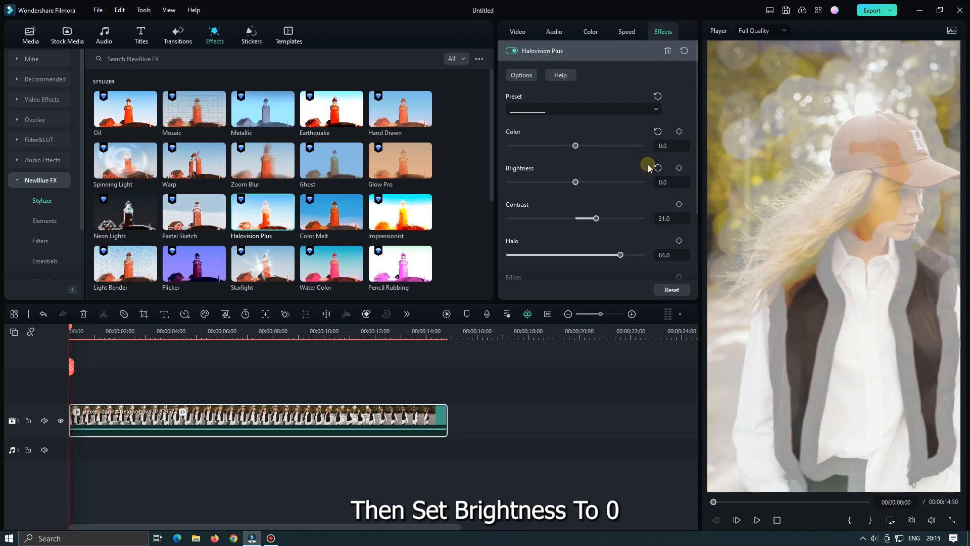
left_click(657, 204)
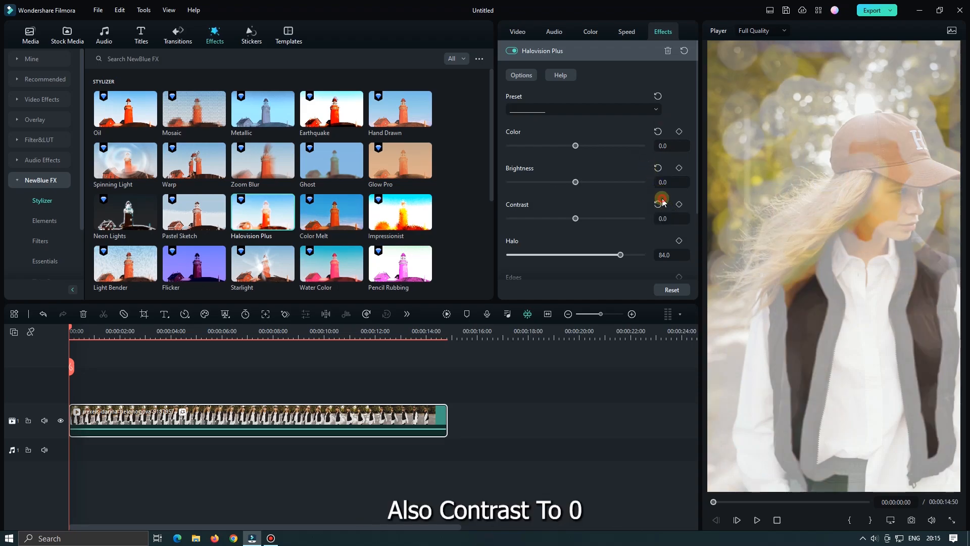
scroll("down", 3)
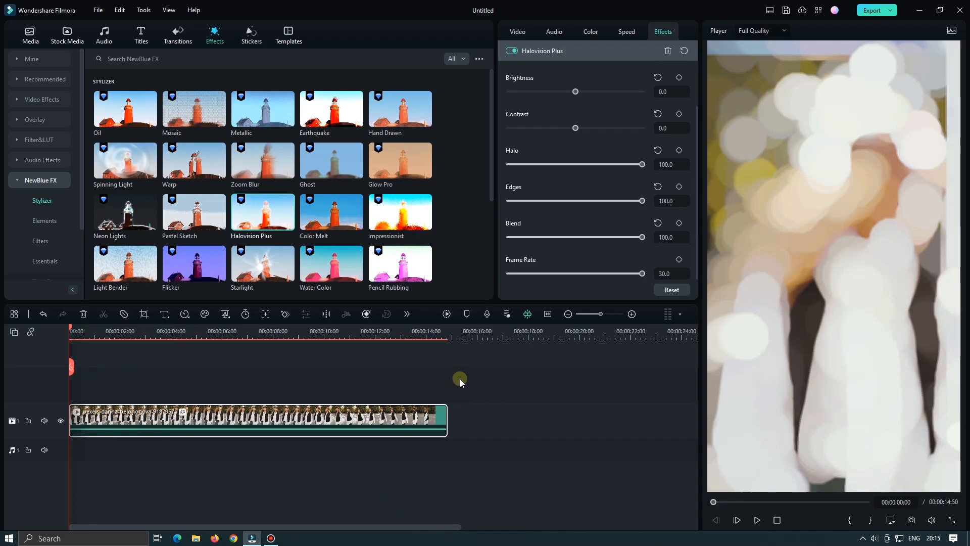
Step: Add a Halo keyframe at 100 at the clip start, then a second at 0
left_click(678, 150)
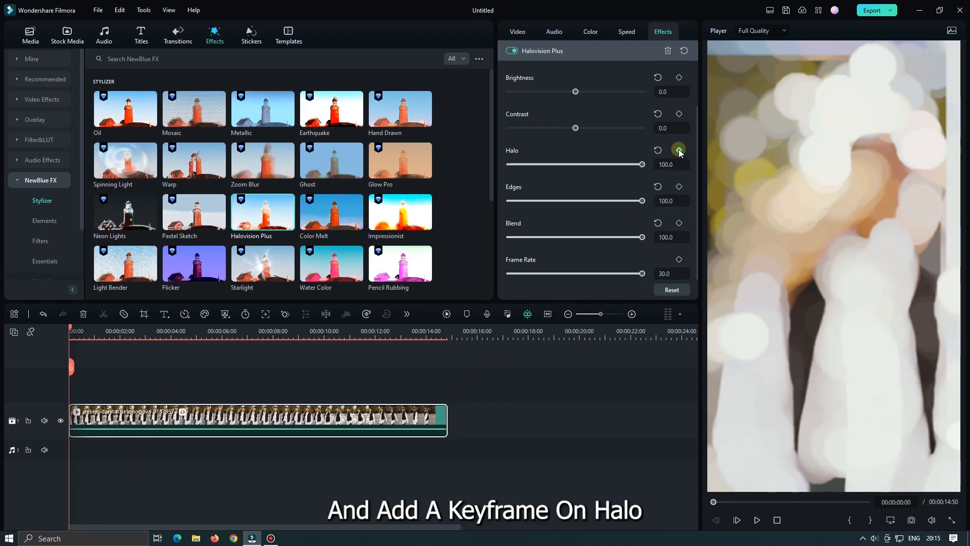
left_click(678, 149)
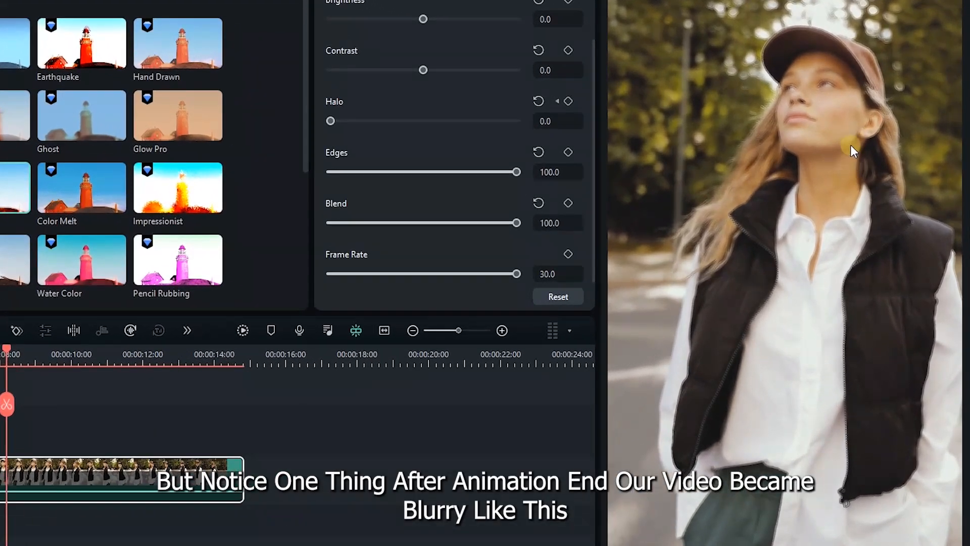
mouse_move(786, 179)
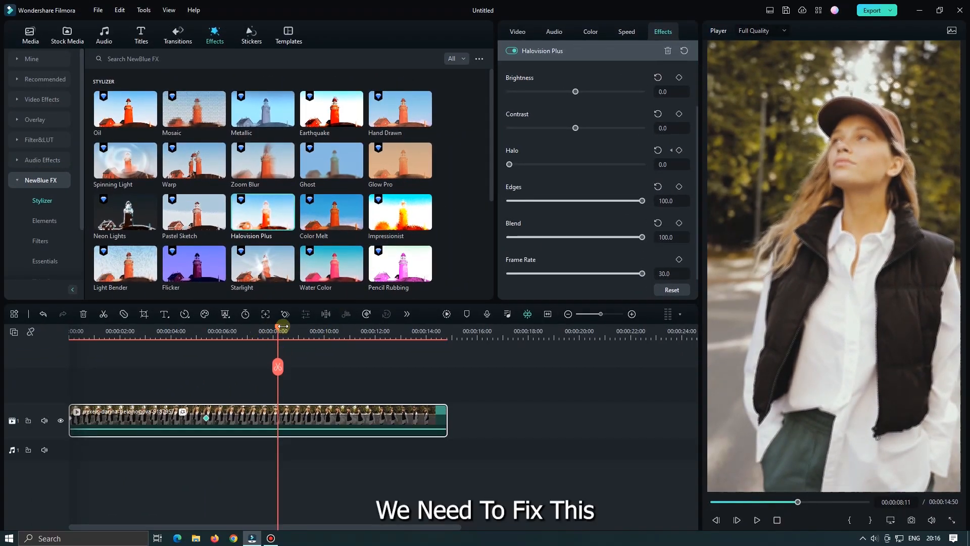
Step: Add a Blend keyframe at the second Halo keyframe's position
left_click(207, 331)
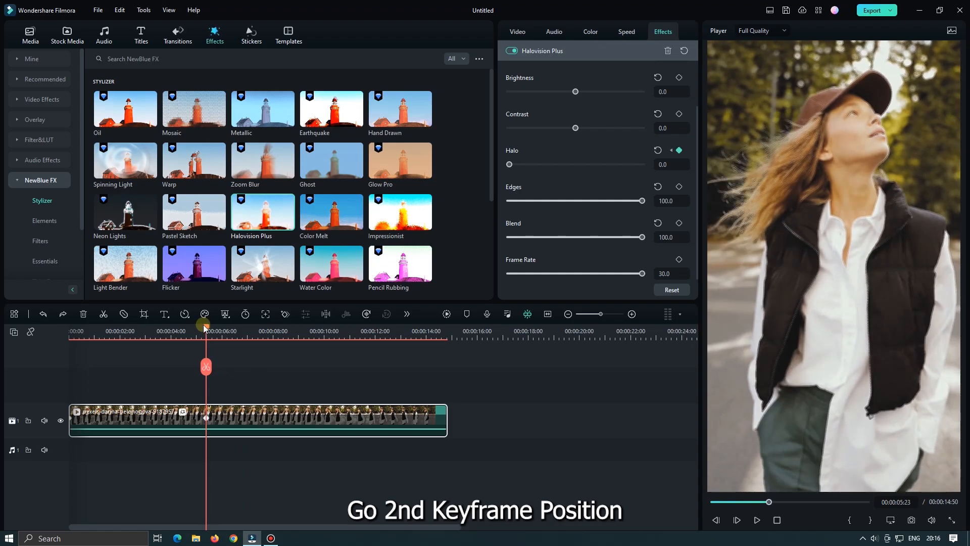
left_click(677, 224)
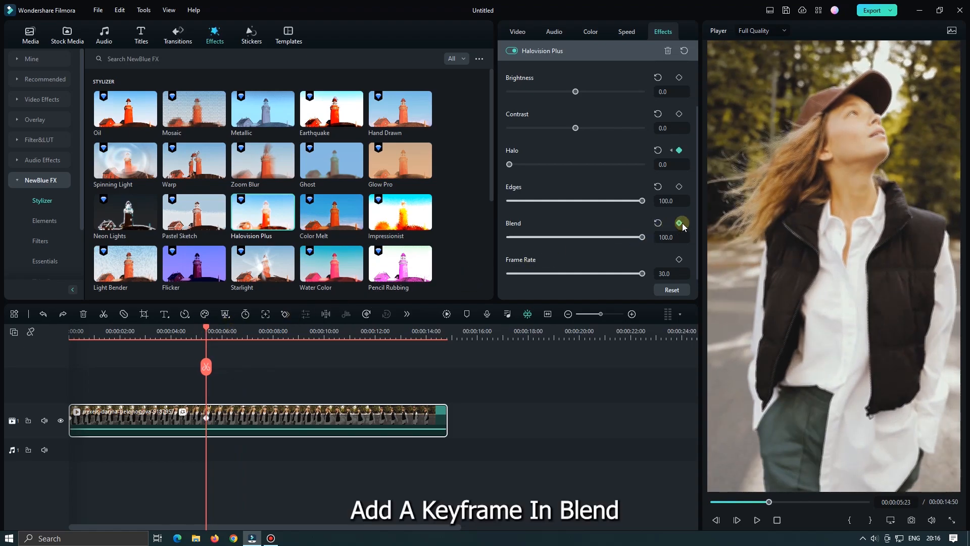
left_click(677, 223)
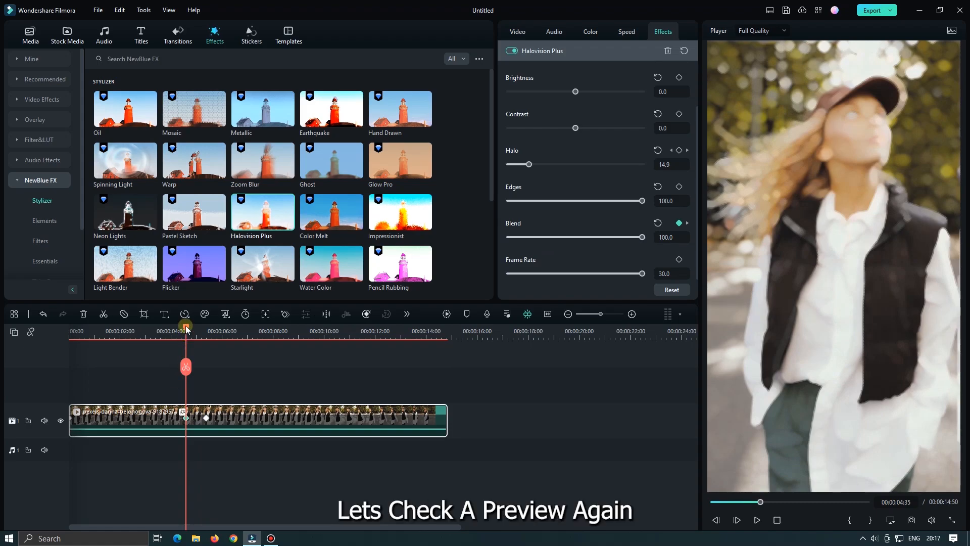
Step: Key Blend to 0 after the halo animation and replay to confirm a sharp ending
left_click(736, 520)
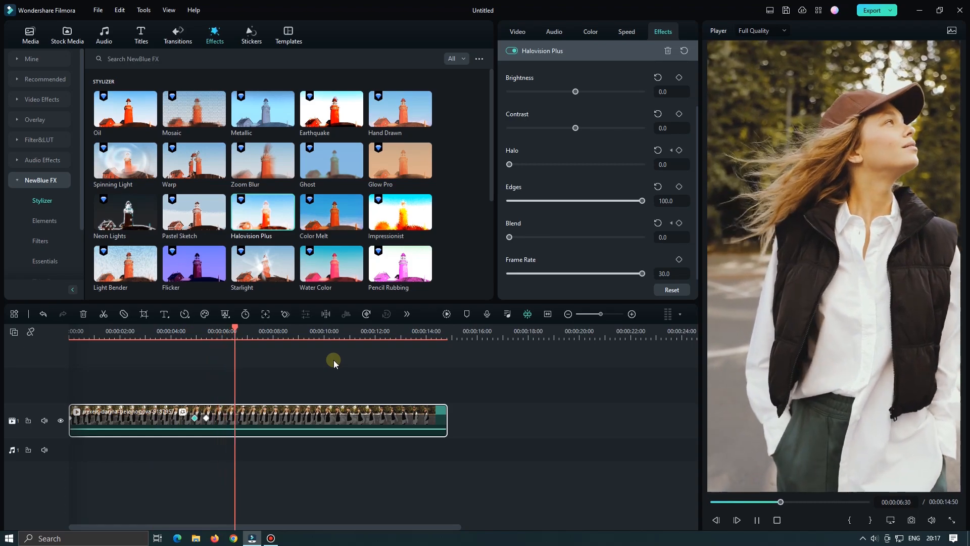
left_click(227, 328)
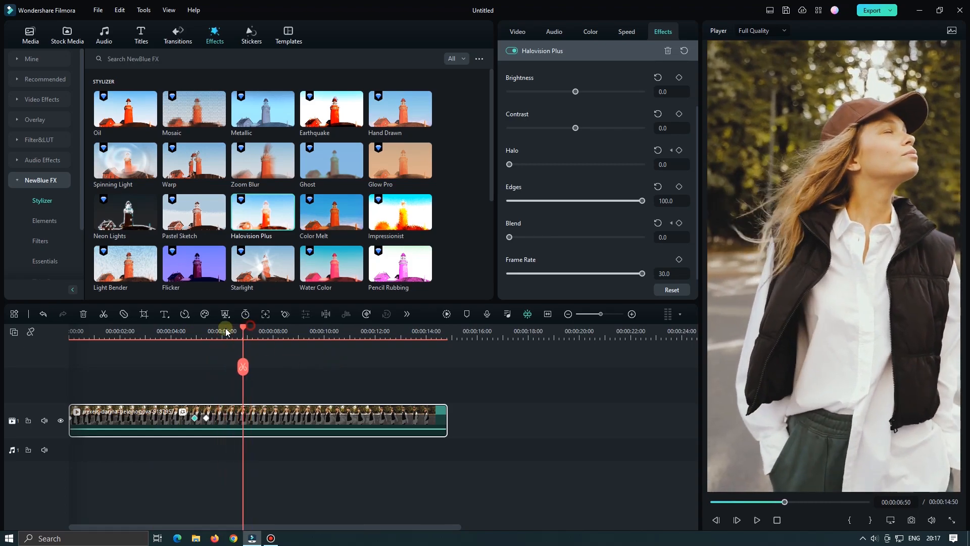